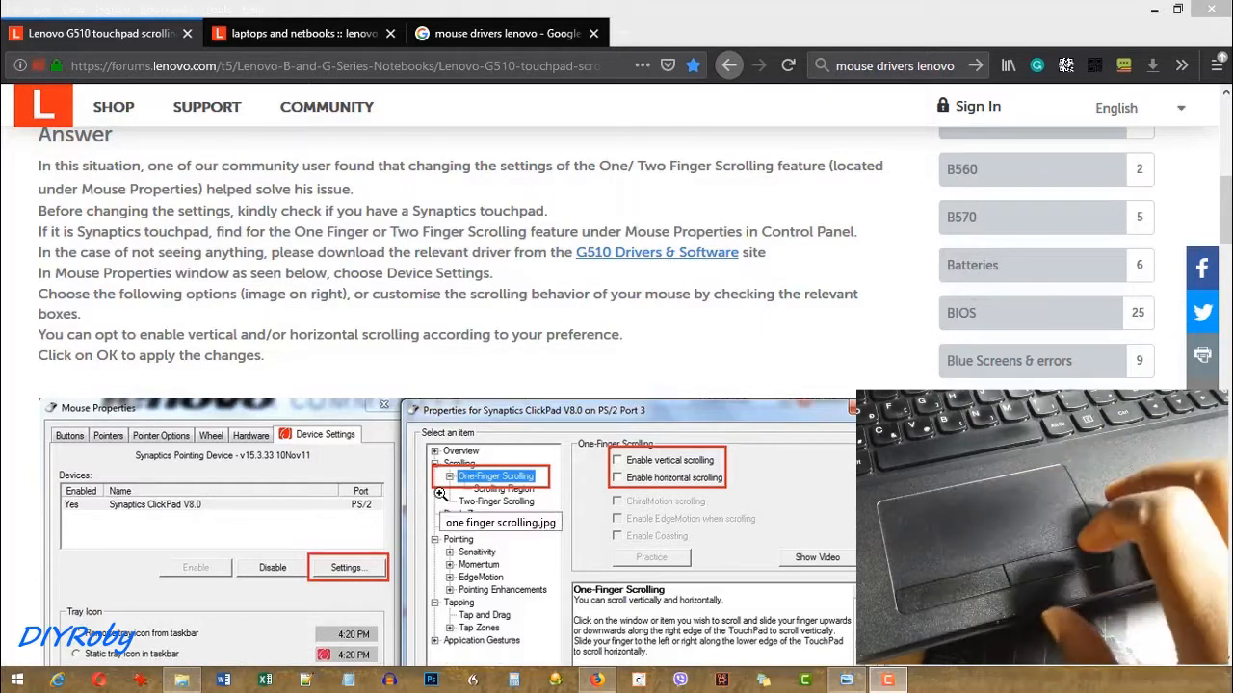
# Go to the Lenovo G510 Drivers & Software page to find the touchpad driver.
pyautogui.click(304, 32)
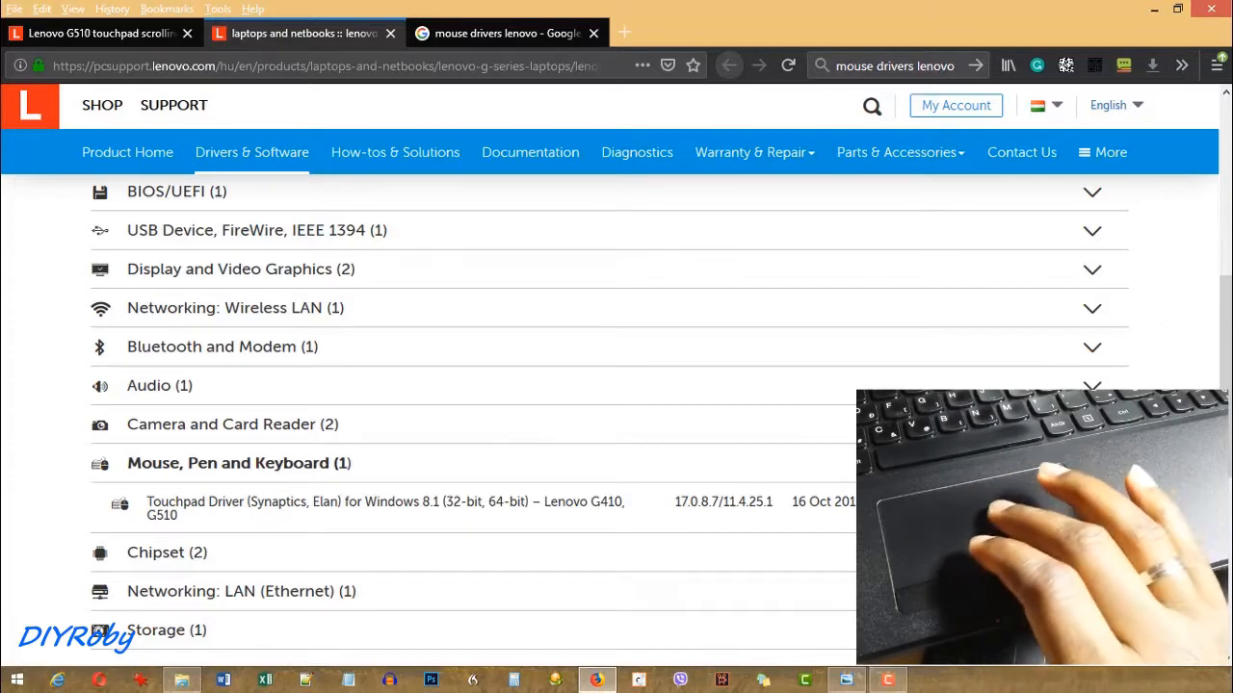
# From Start > Control Panel > Mouse, reach Device Settings and launch the Synaptics touchpad settings.
pyautogui.click(15, 682)
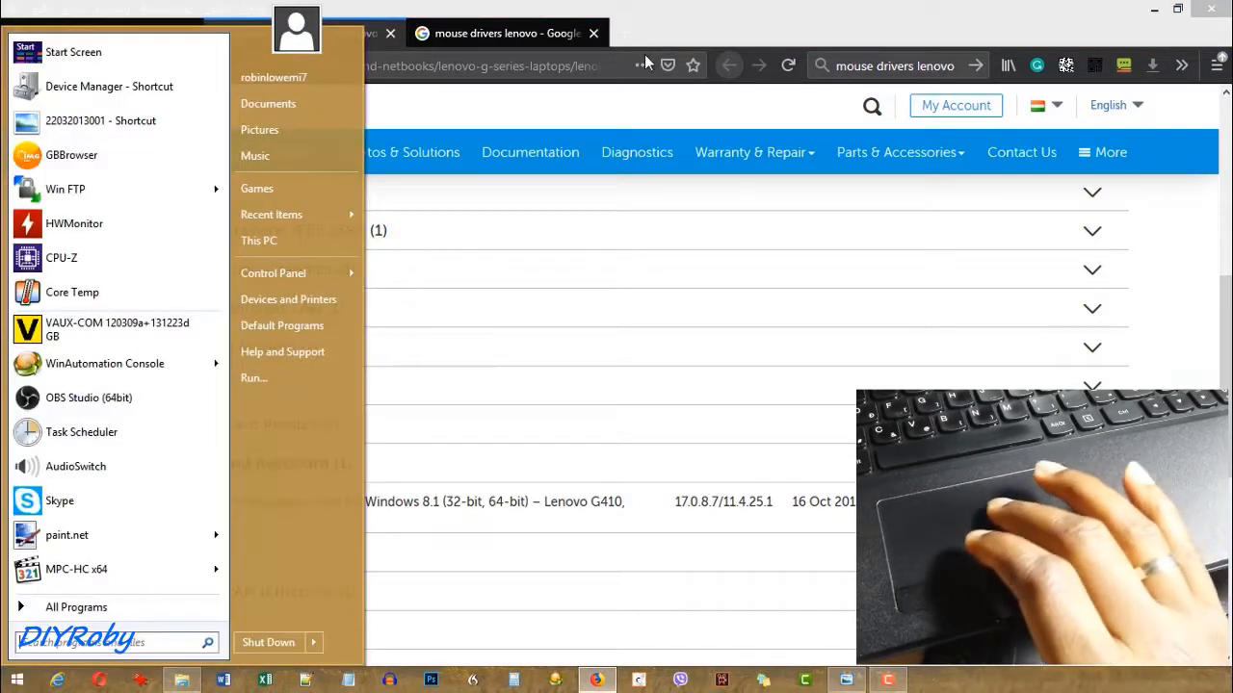
pyautogui.click(273, 274)
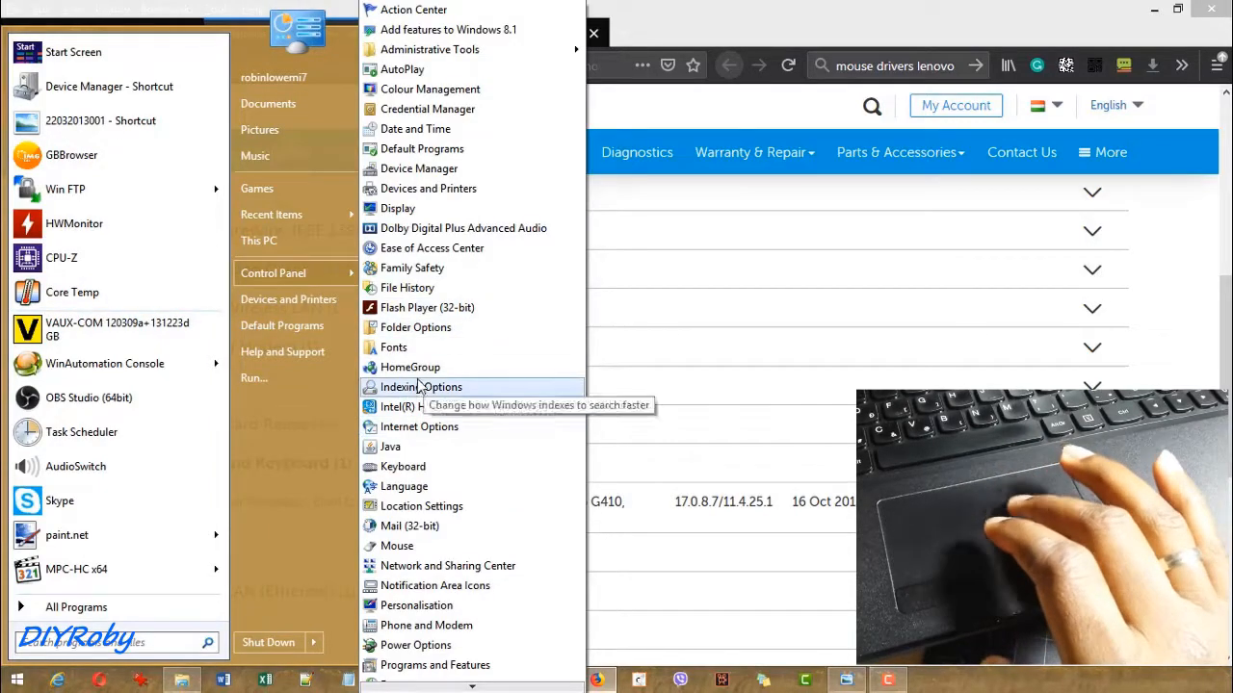
pyautogui.moveTo(393, 347)
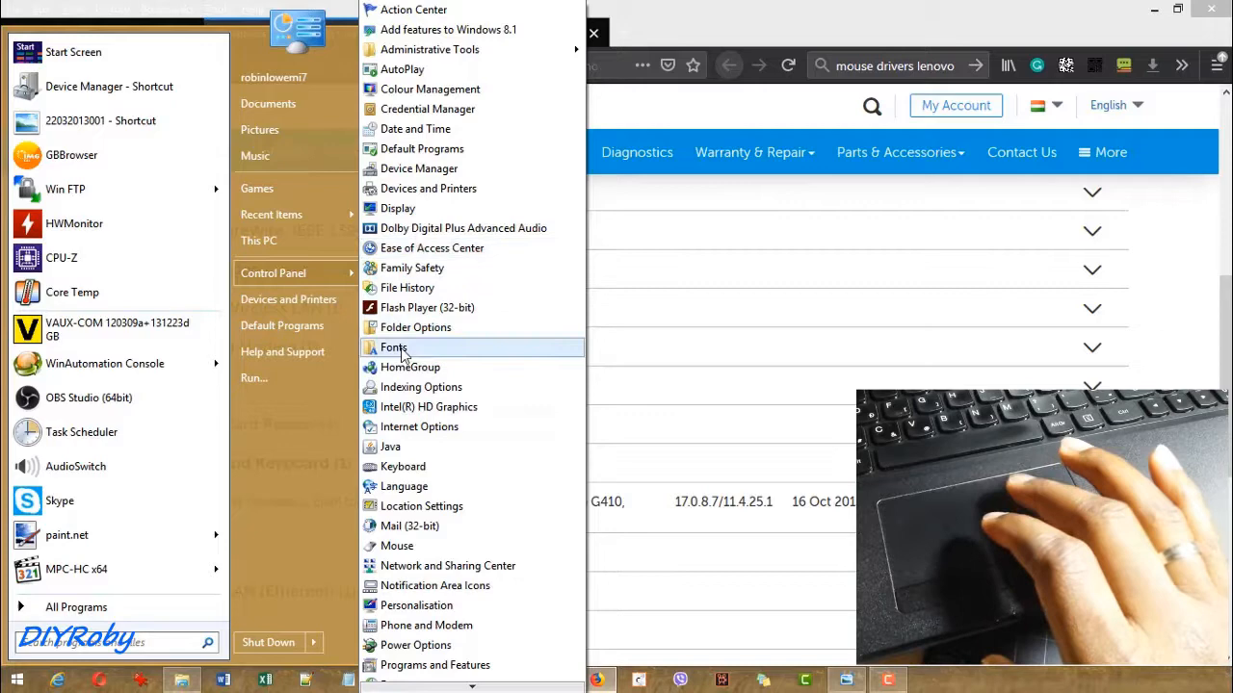
pyautogui.moveTo(397, 547)
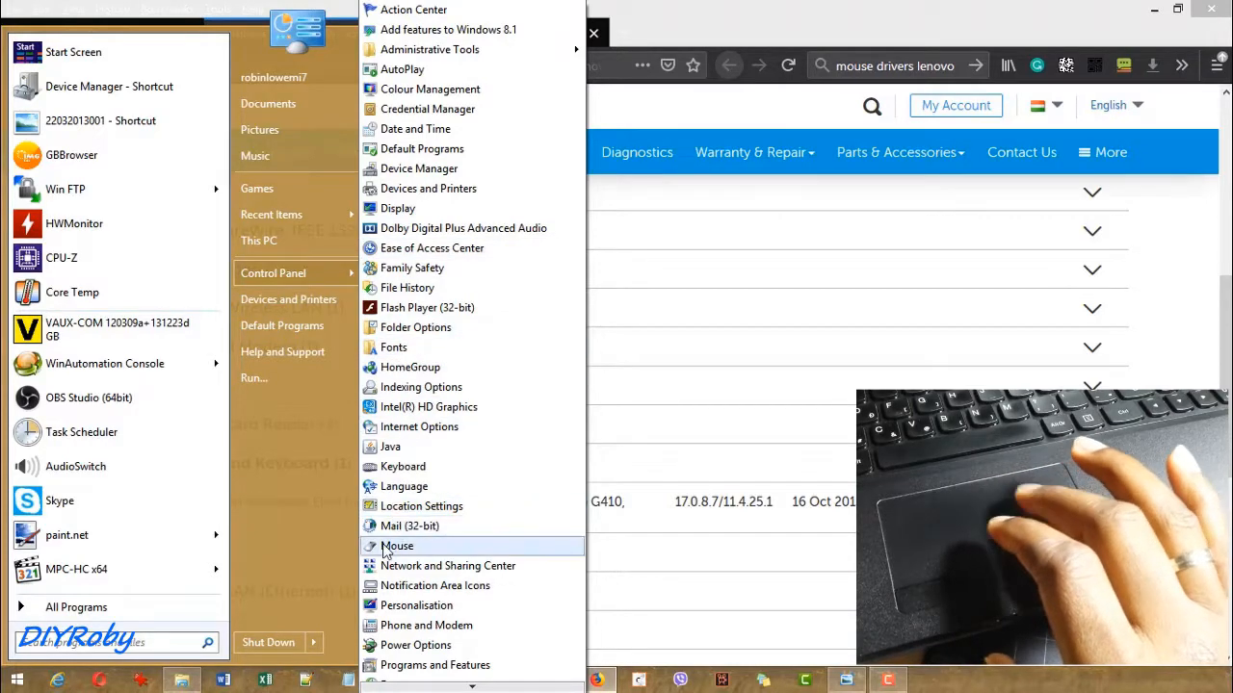
pyautogui.click(396, 547)
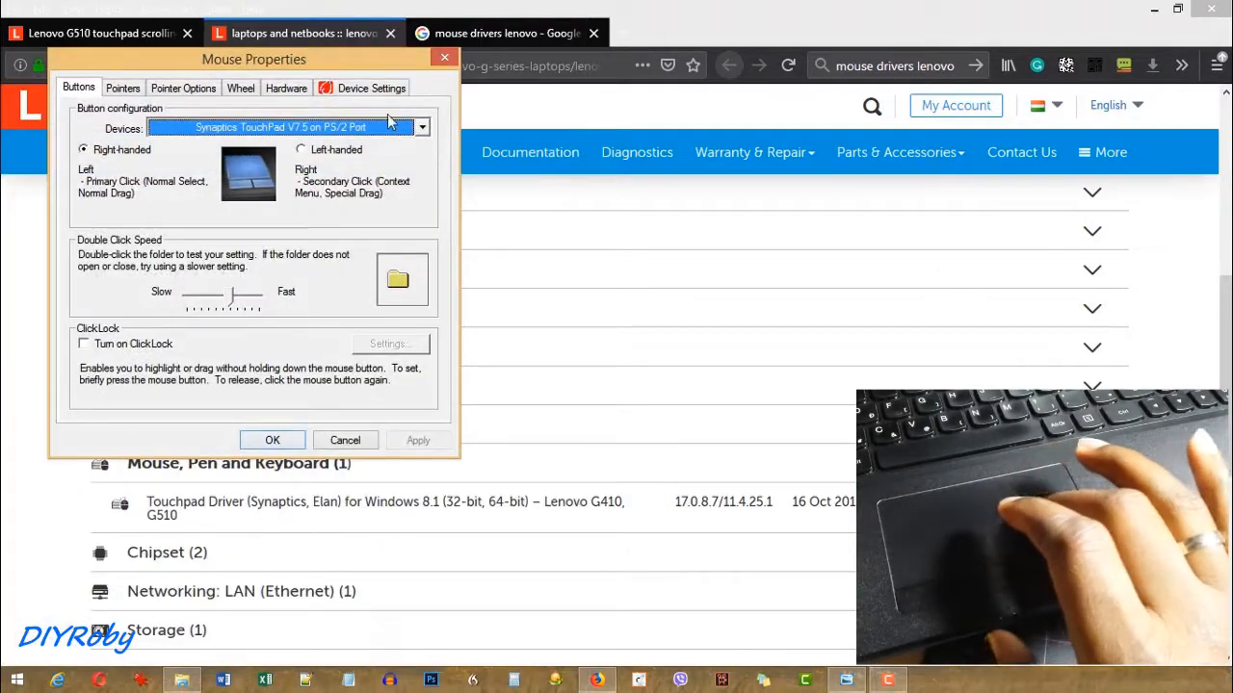
pyautogui.click(371, 87)
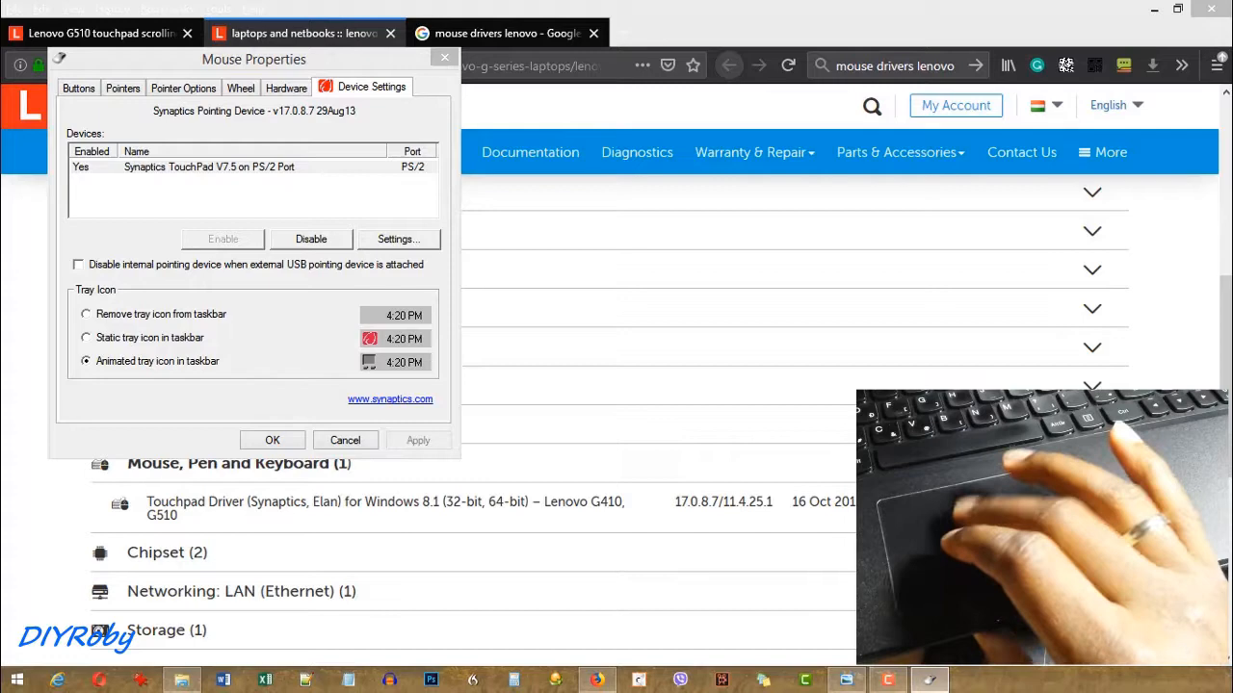
pyautogui.click(397, 239)
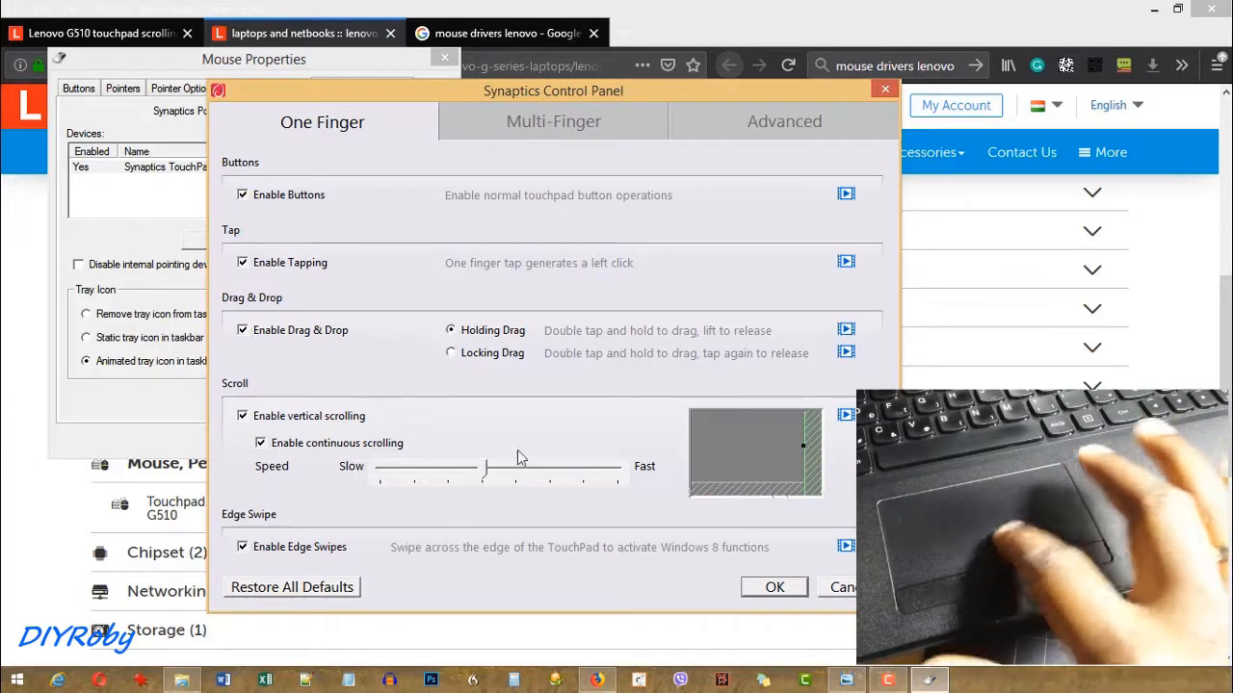
pyautogui.moveTo(528, 511)
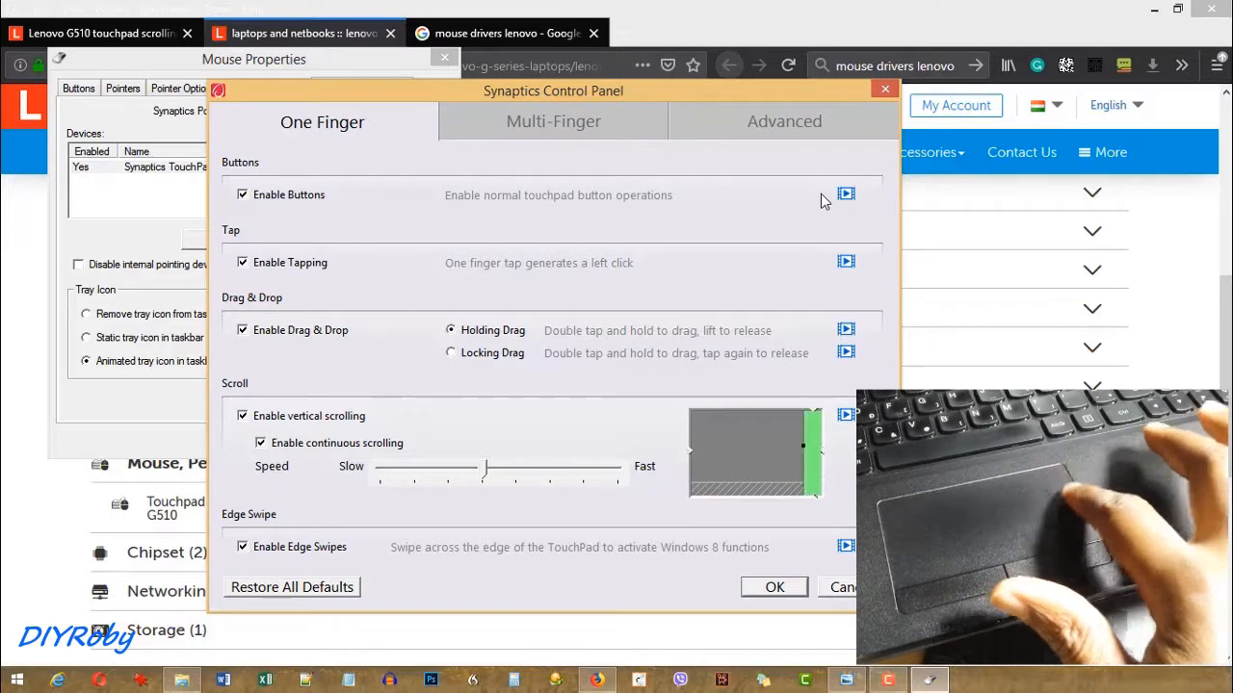
# Look over the One Finger touchpad options before leaving the Synaptics settings.
pyautogui.click(553, 119)
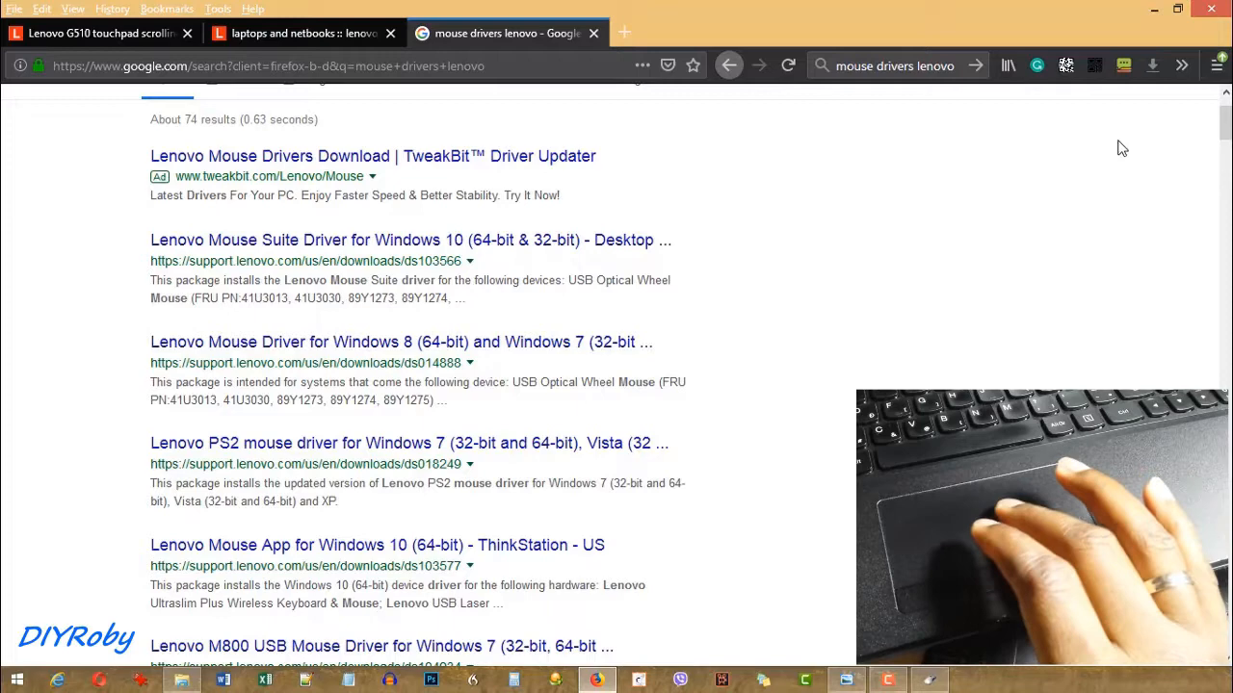
pyautogui.click(1218, 65)
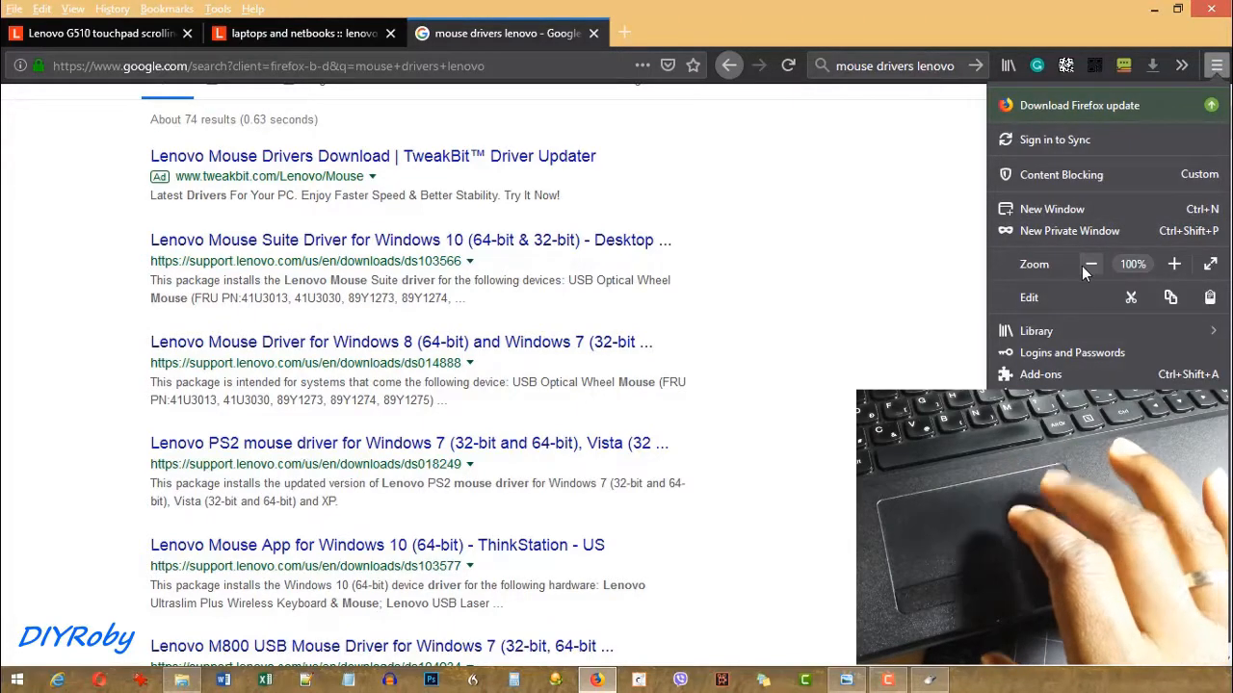
pyautogui.click(1092, 264)
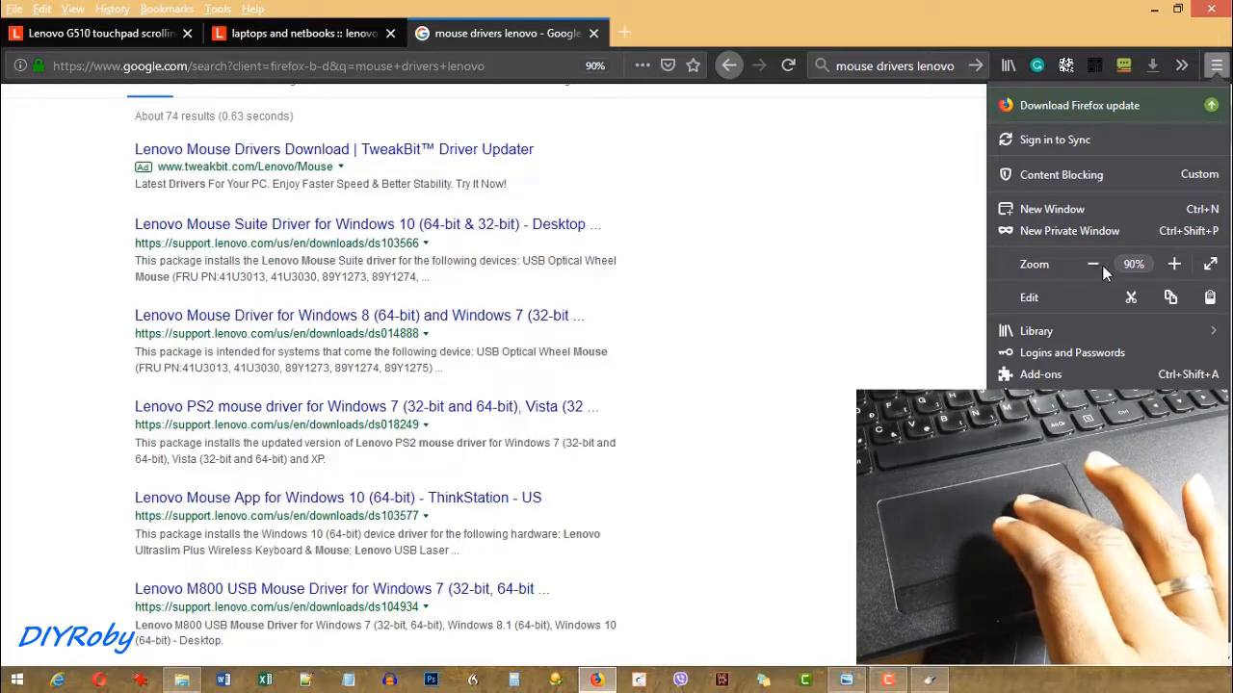
pyautogui.click(1095, 262)
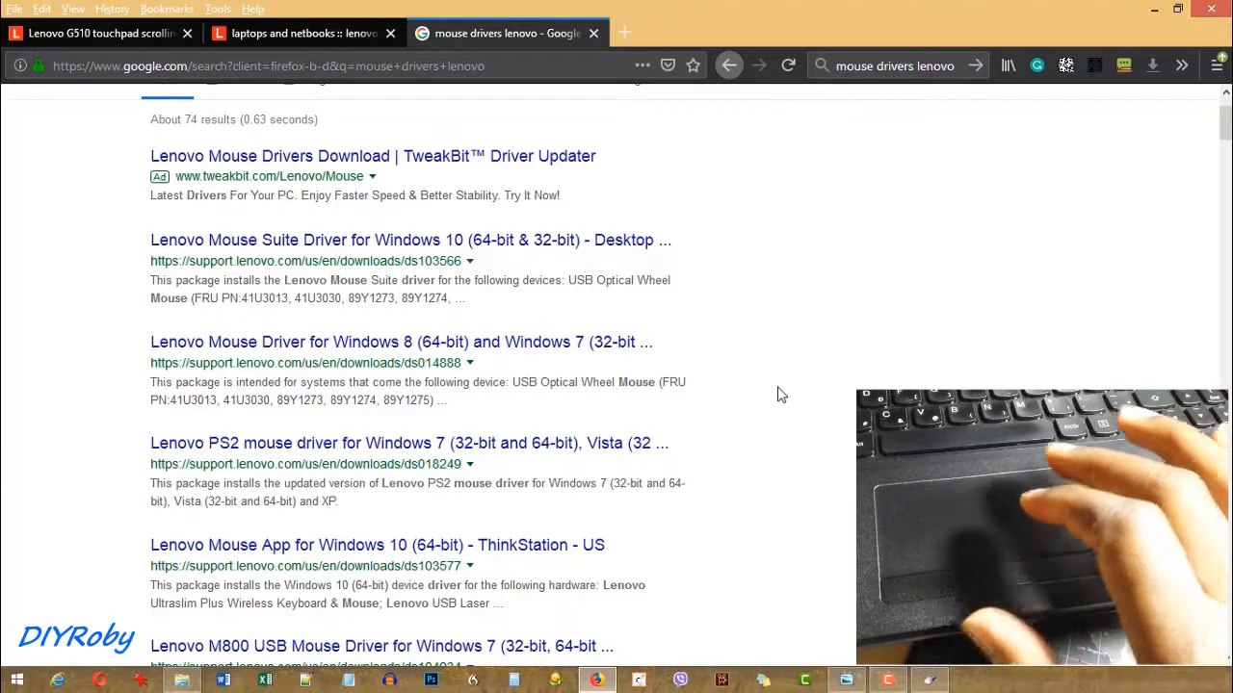
pyautogui.moveTo(736, 393)
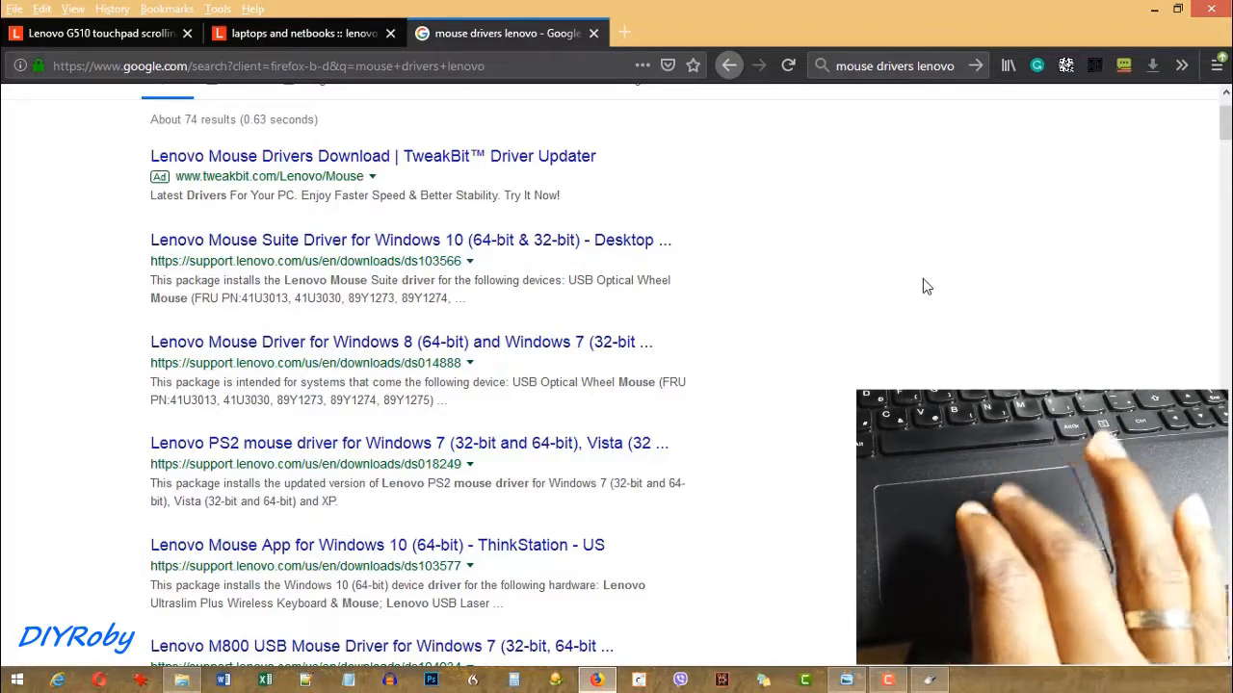
pyautogui.scroll(-3)
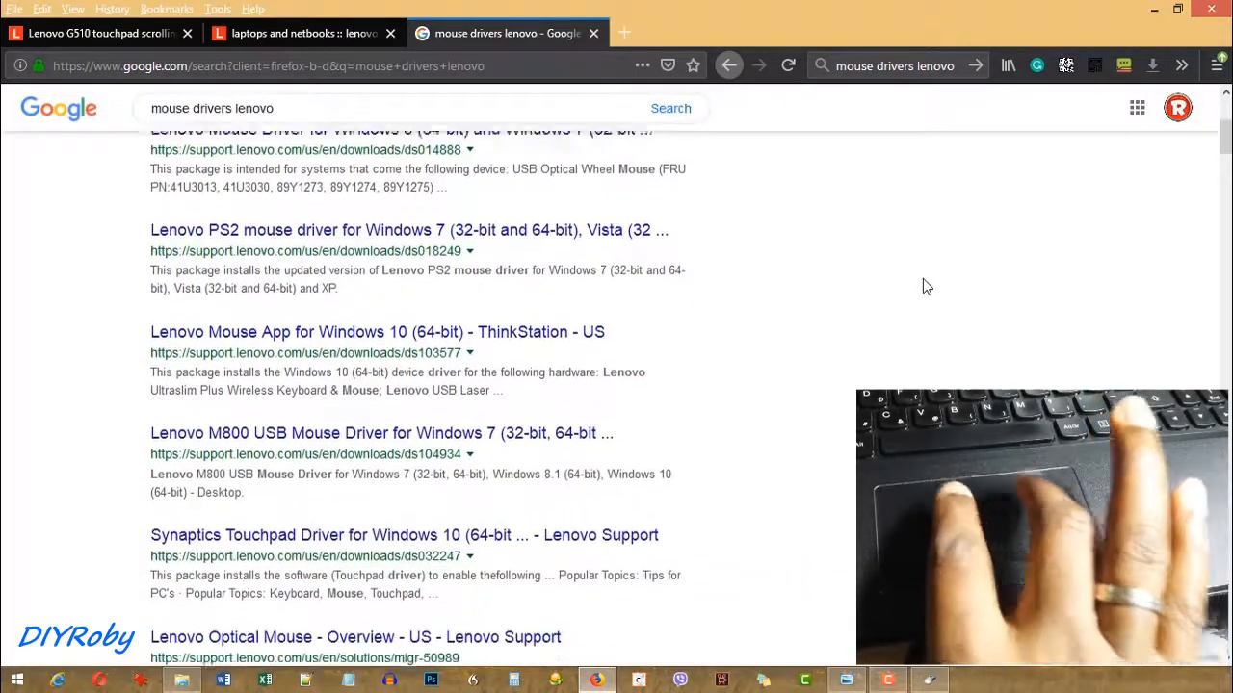
pyautogui.scroll(-3)
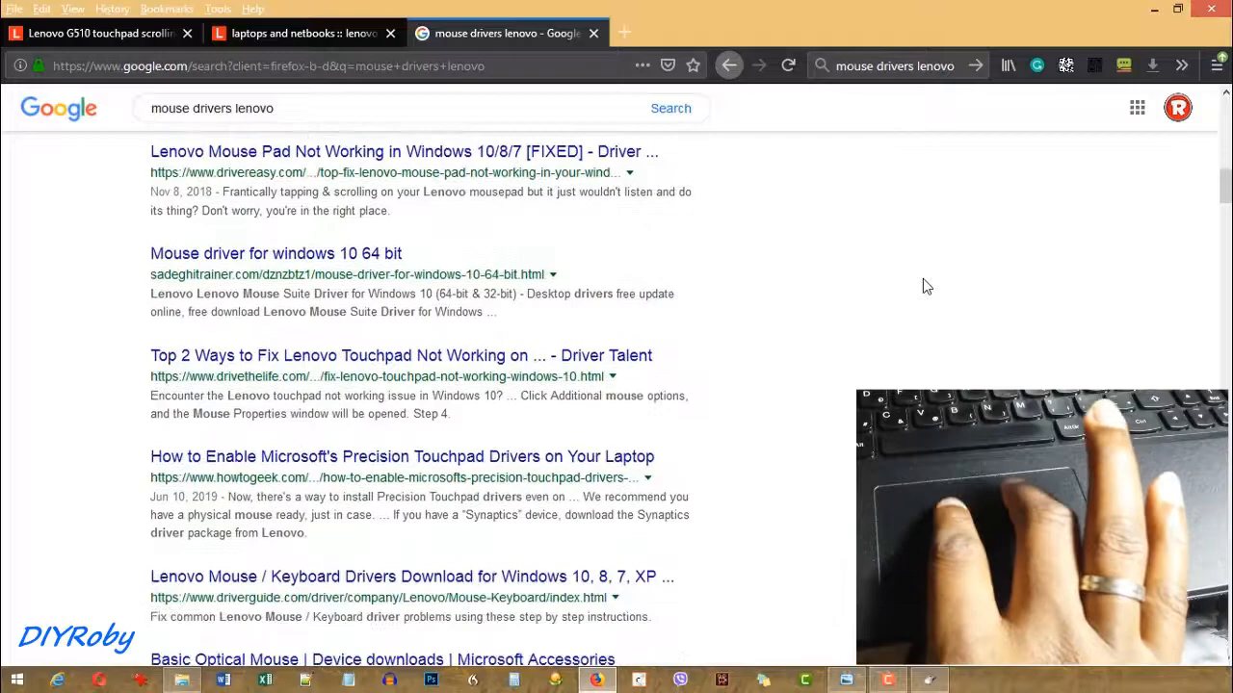
pyautogui.scroll(-3)
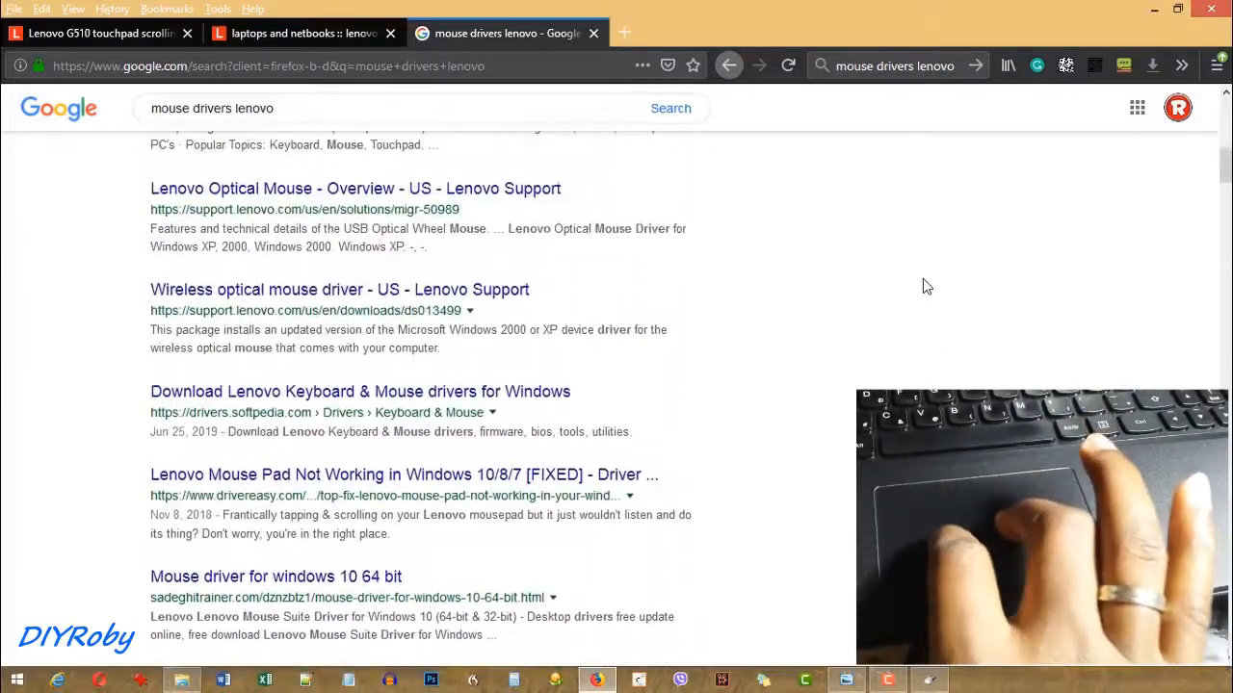
pyautogui.scroll(-3)
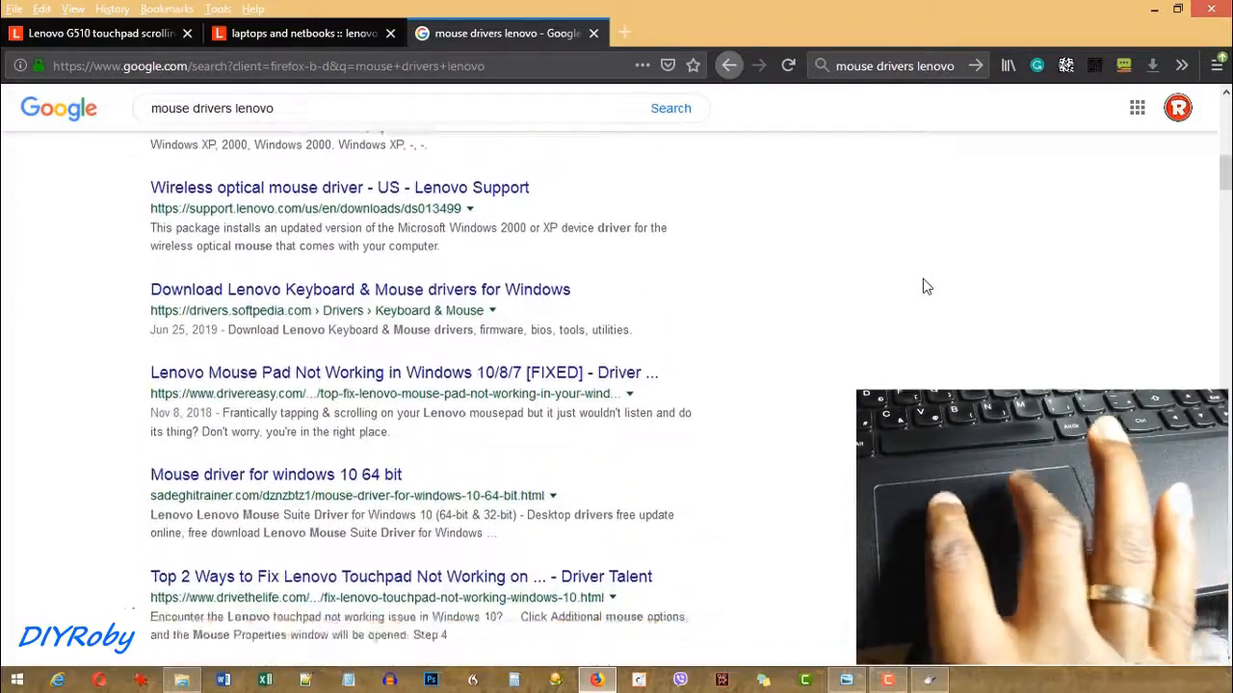
pyautogui.scroll(-3)
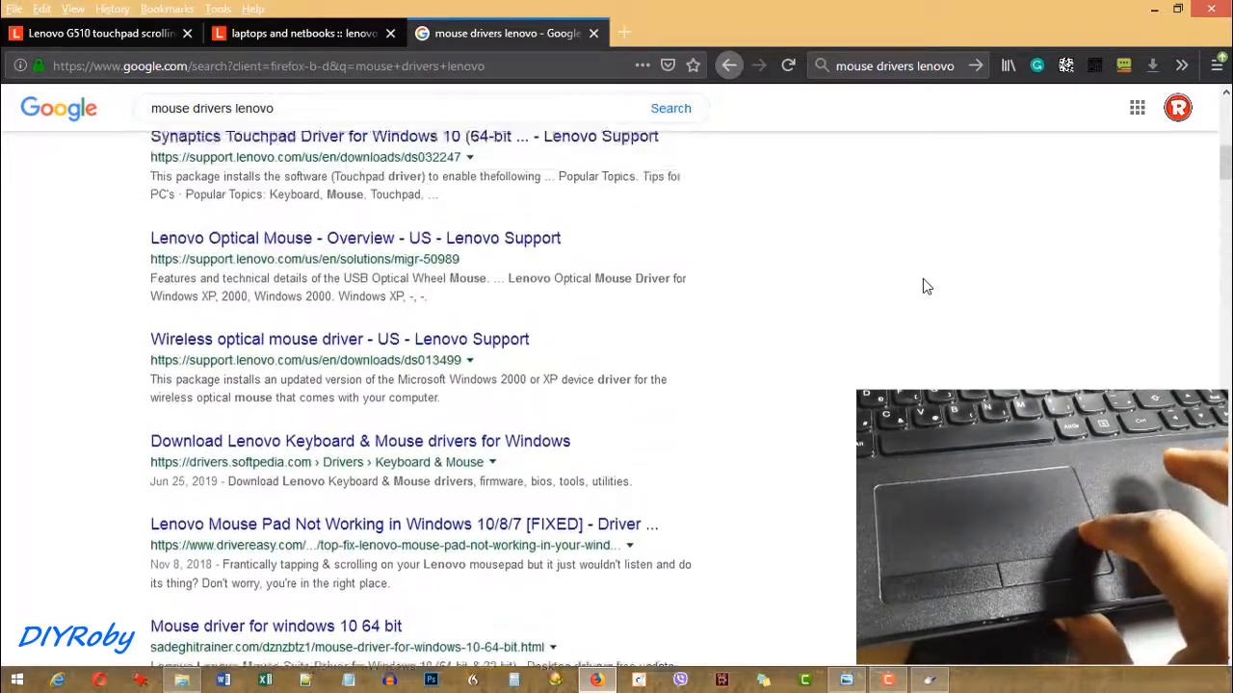
pyautogui.scroll(-3)
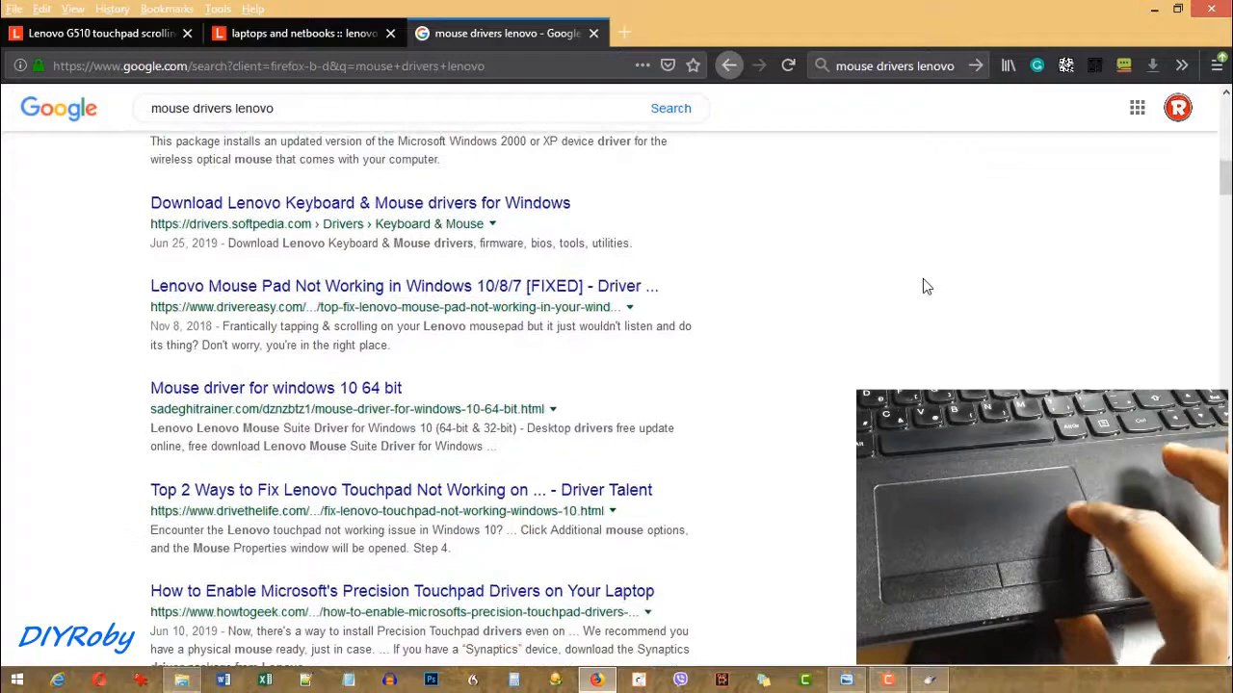
pyautogui.scroll(-3)
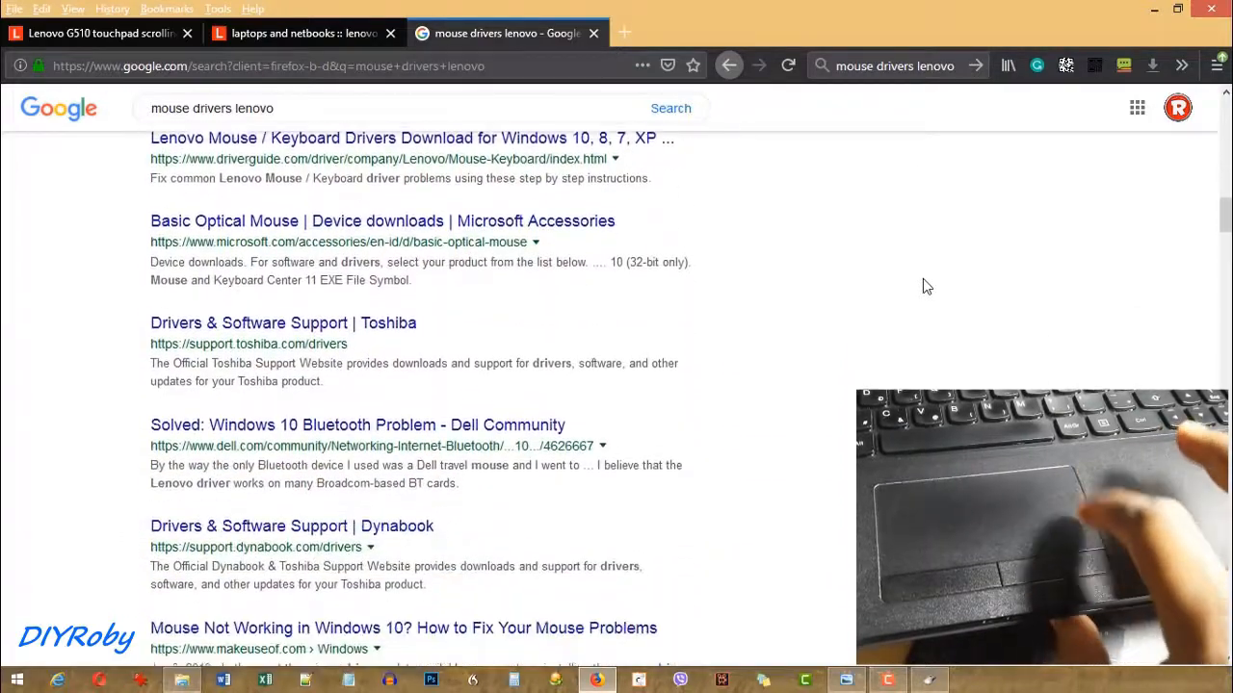
pyautogui.scroll(-3)
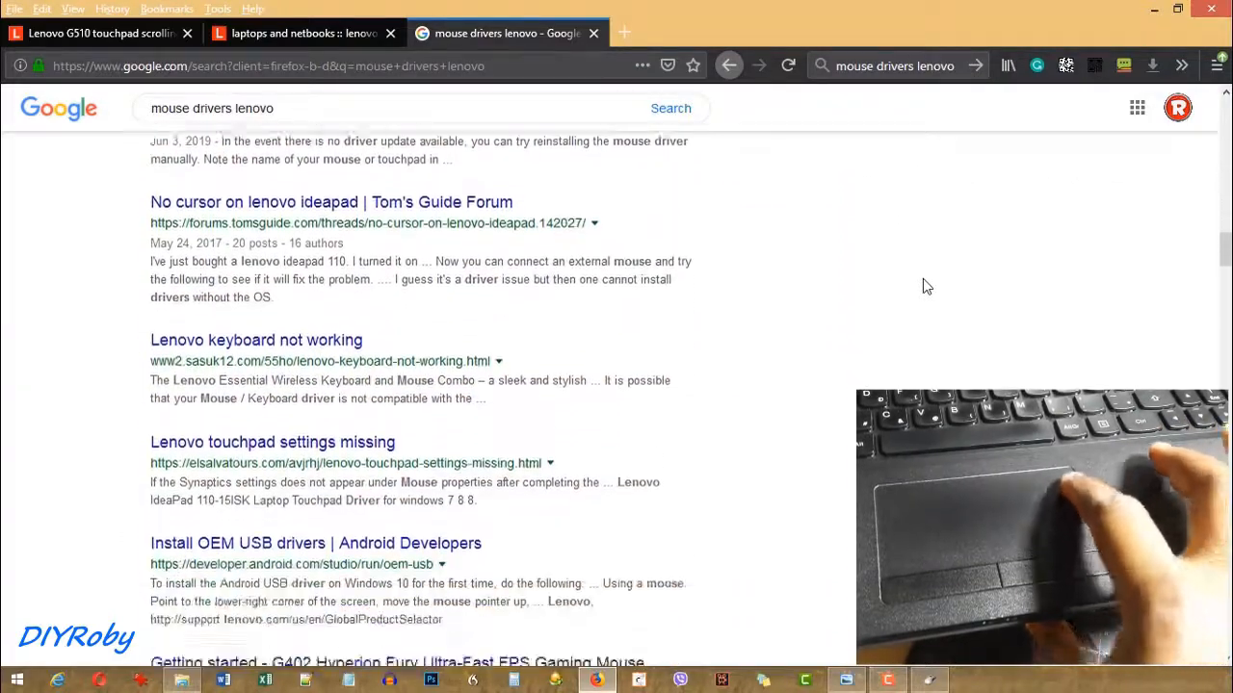
pyautogui.scroll(-3)
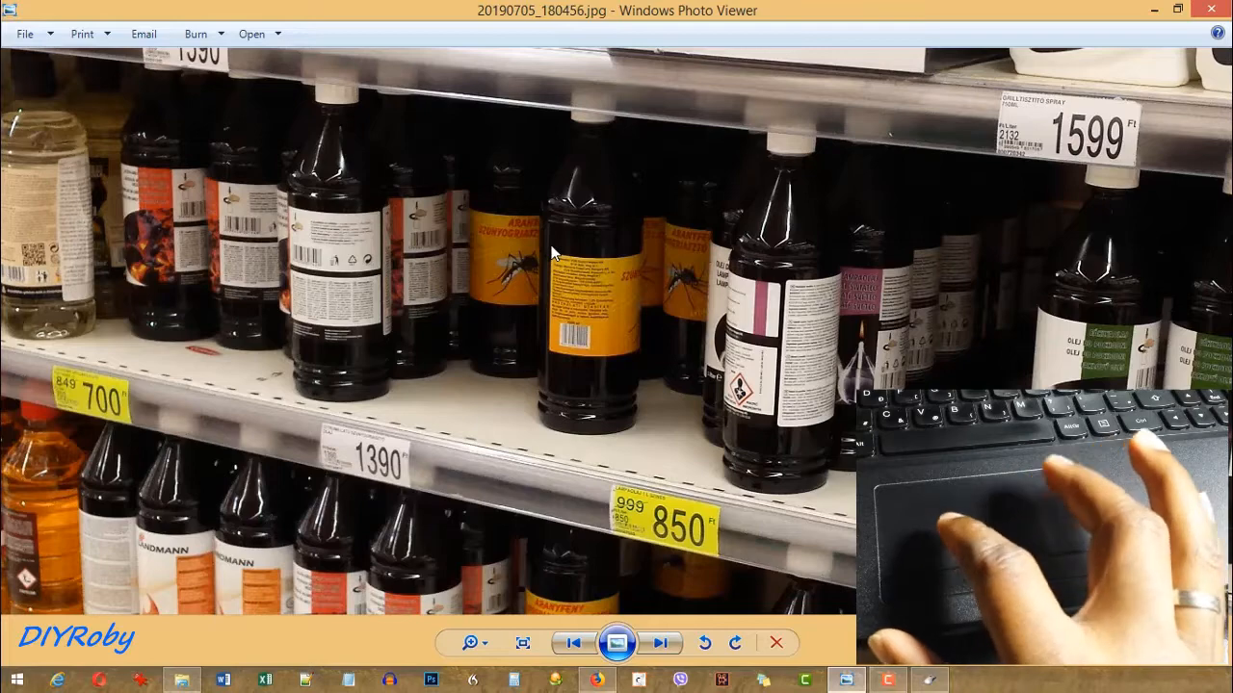
pyautogui.moveTo(547, 242)
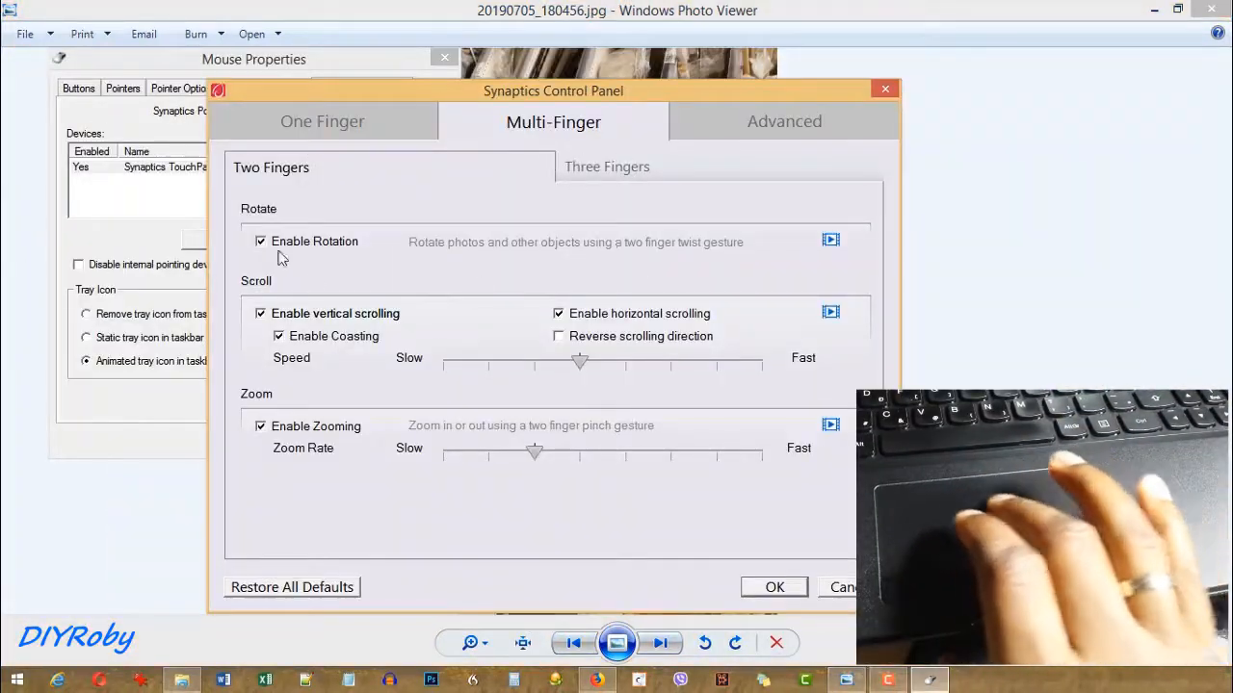
# Review the One Finger, Advanced and Multi-Finger settings, then return to the Lenovo driver search results.
pyautogui.click(321, 122)
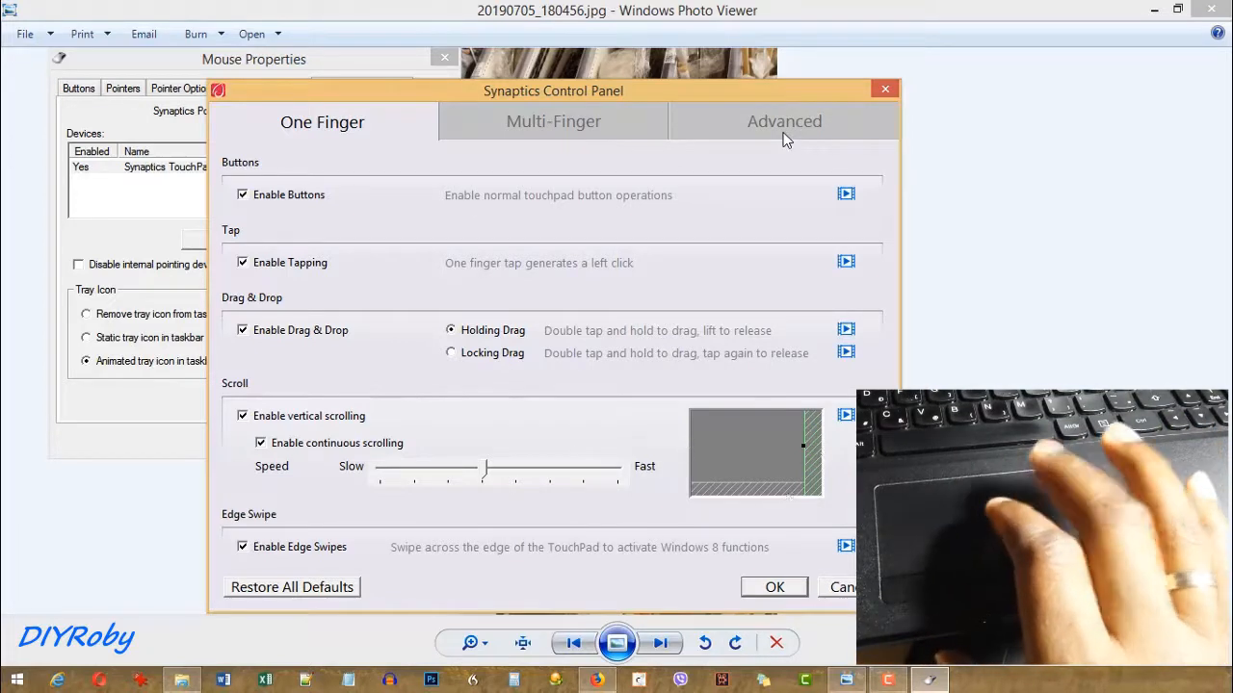
pyautogui.click(784, 122)
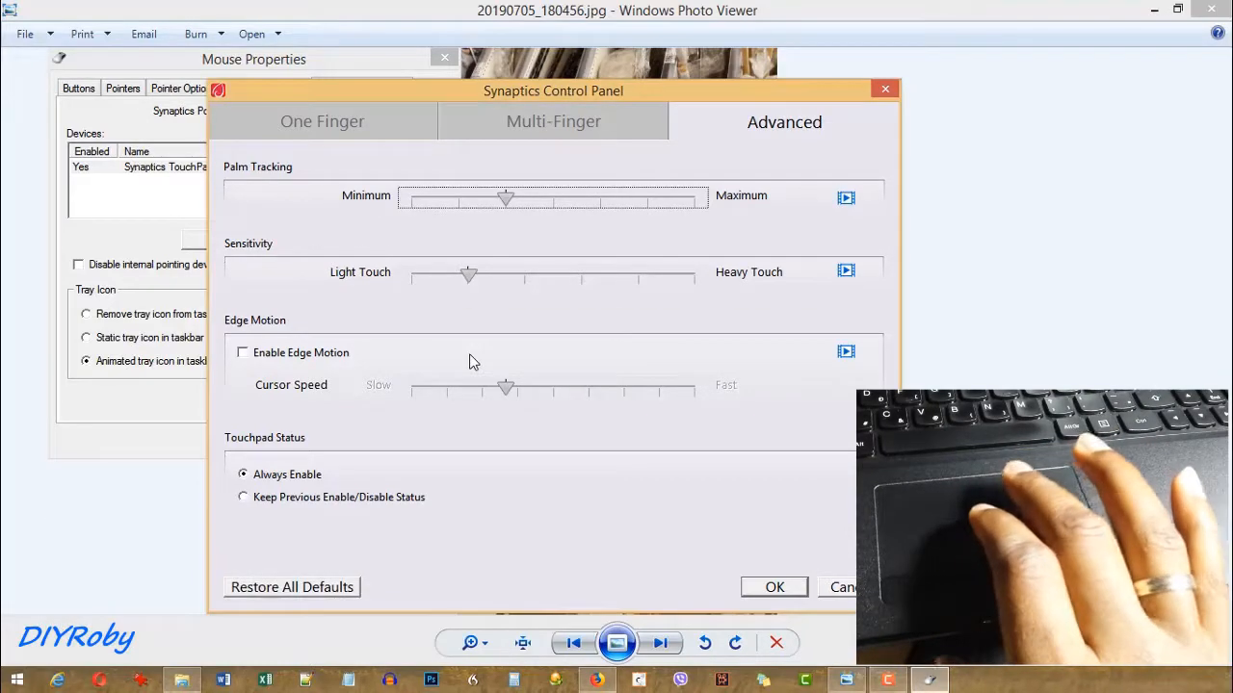
pyautogui.click(553, 121)
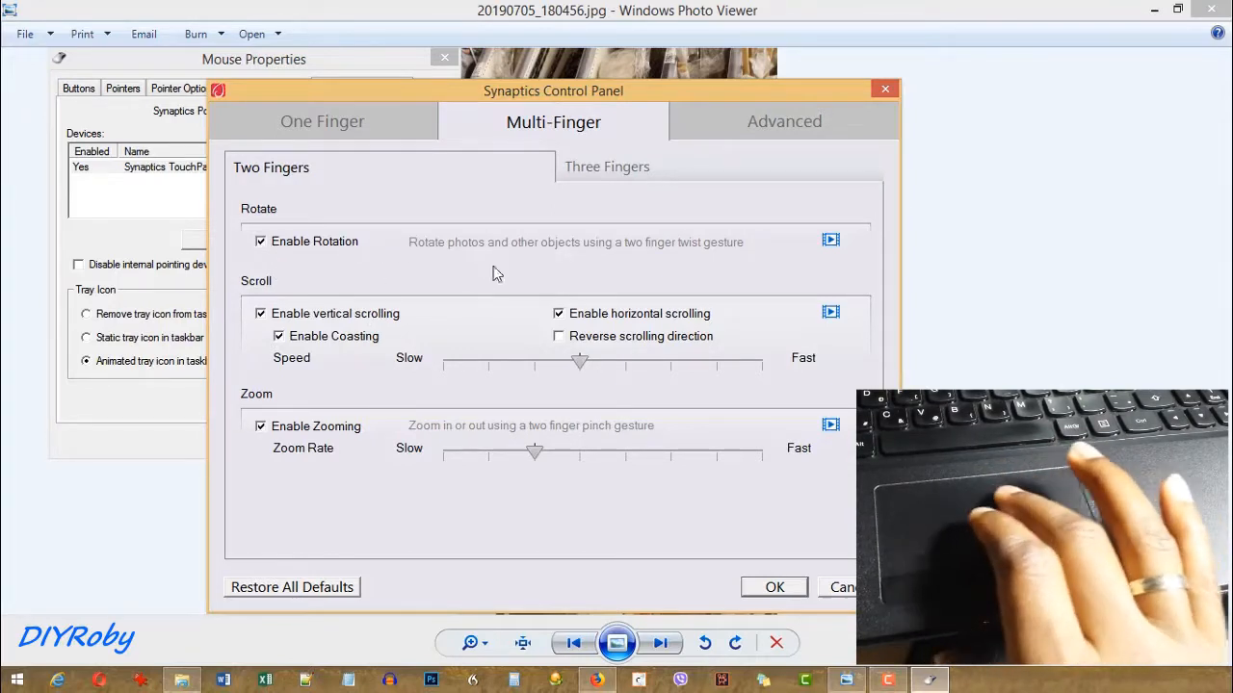
pyautogui.moveTo(728, 253)
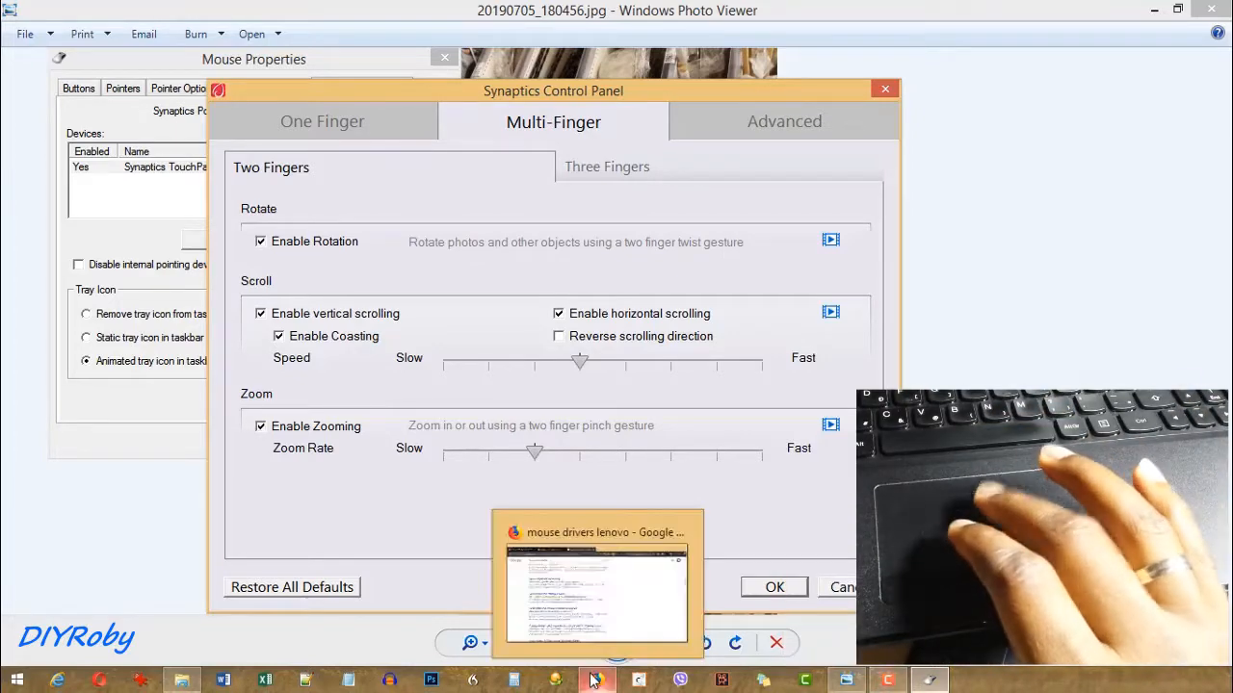
pyautogui.click(597, 581)
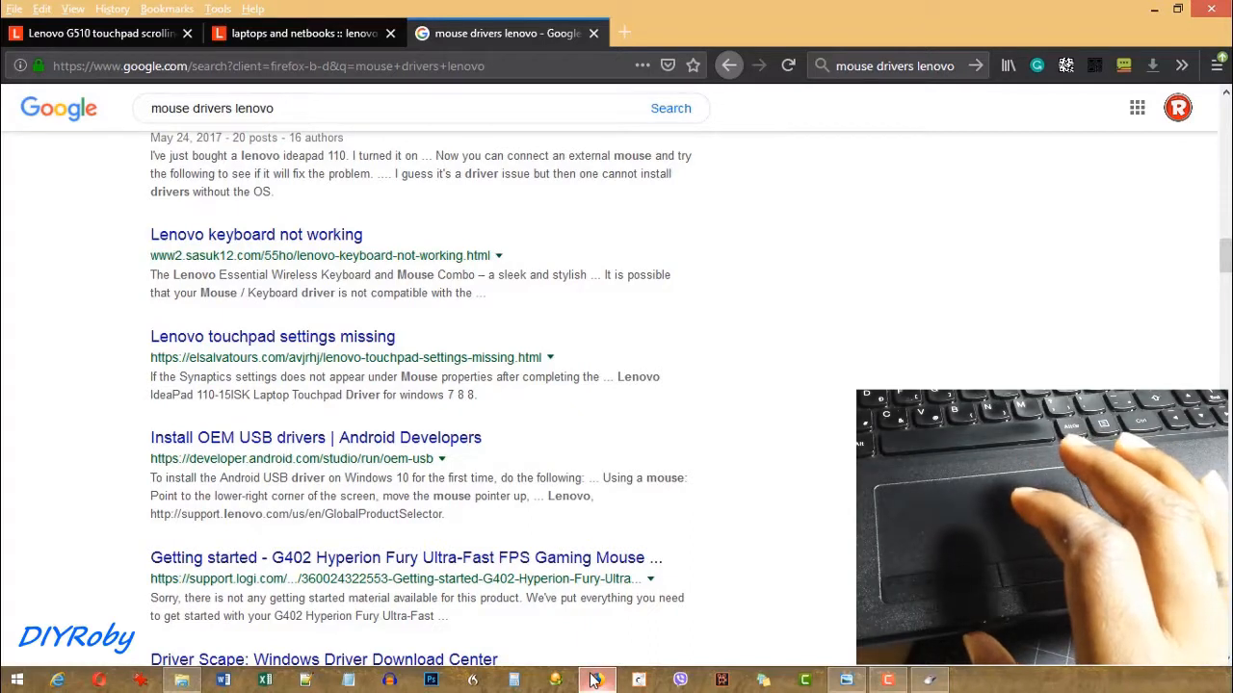
pyautogui.moveTo(973, 316)
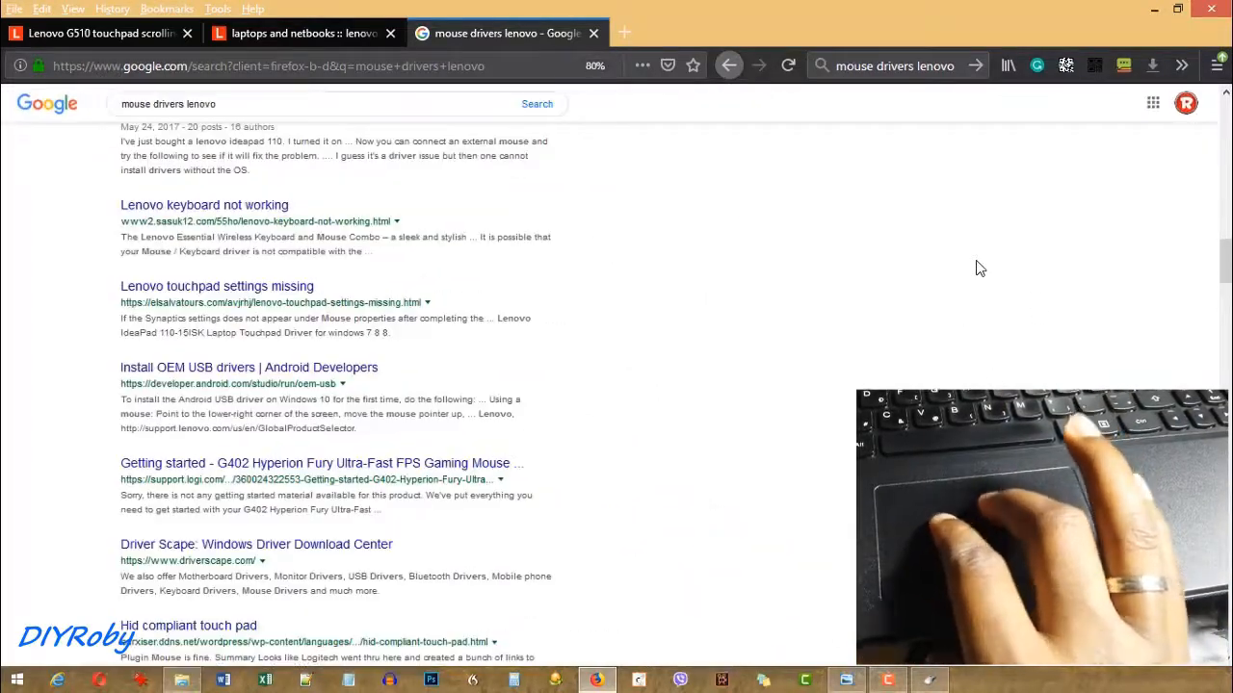
pyautogui.scroll(-3)
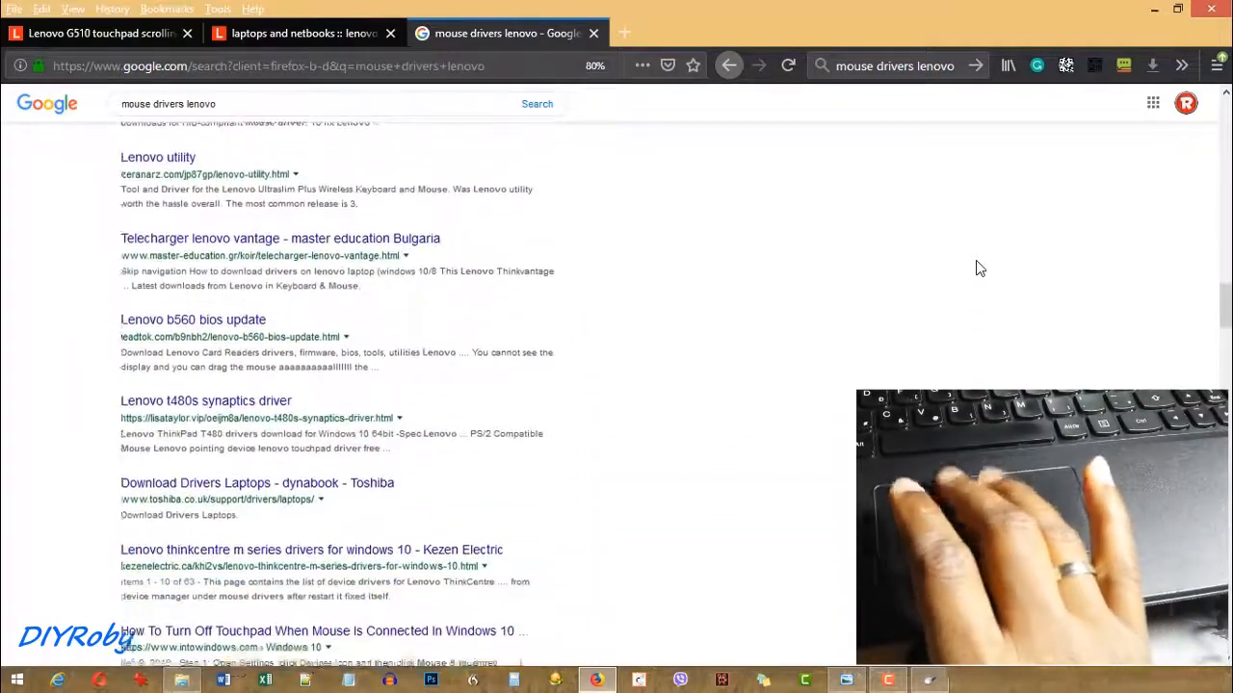
pyautogui.scroll(-3)
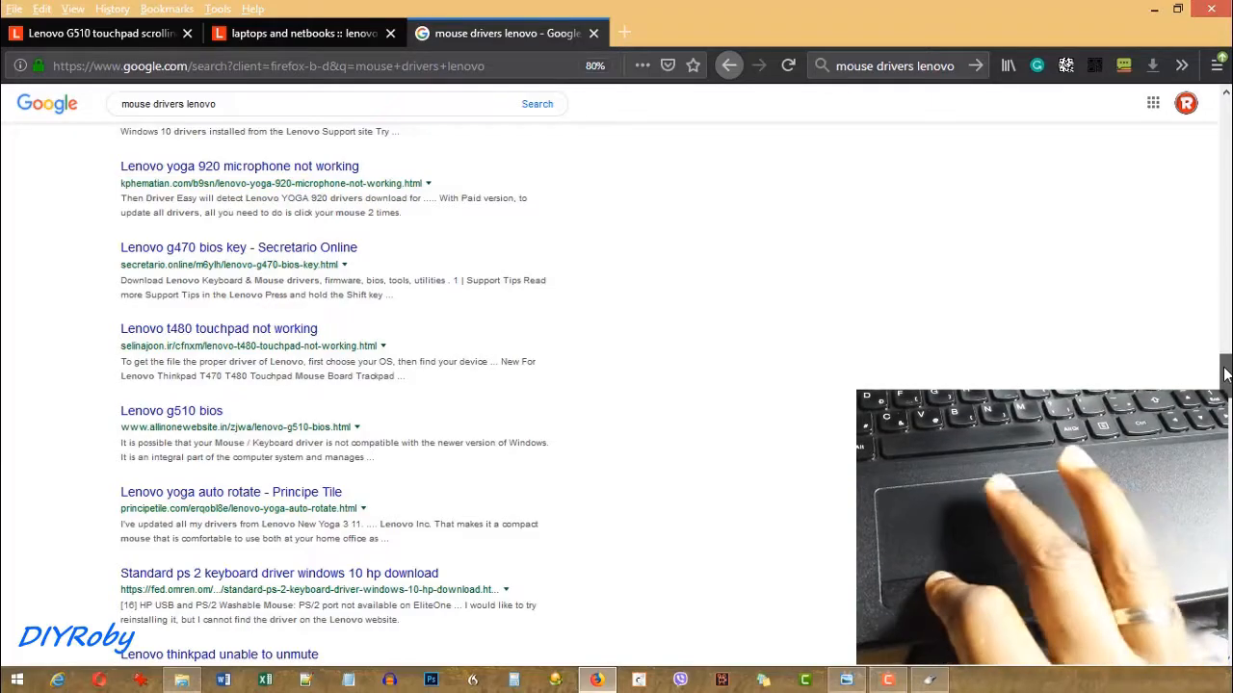
pyautogui.scroll(-3)
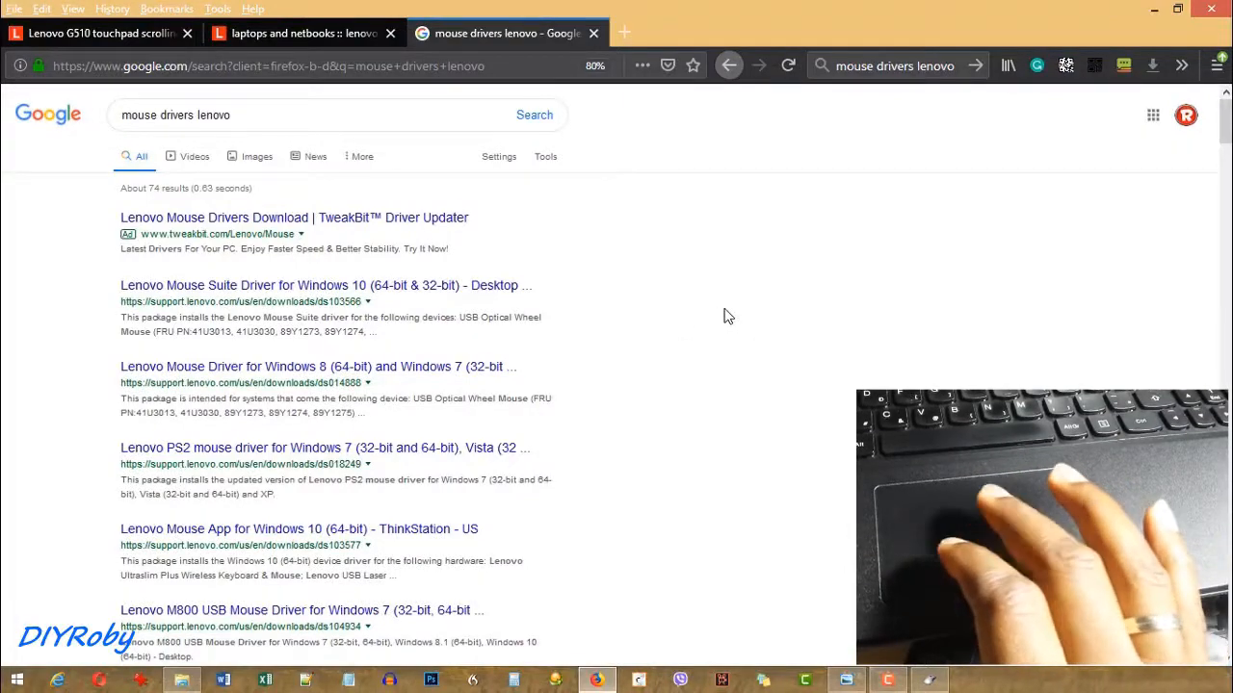
pyautogui.scroll(-3)
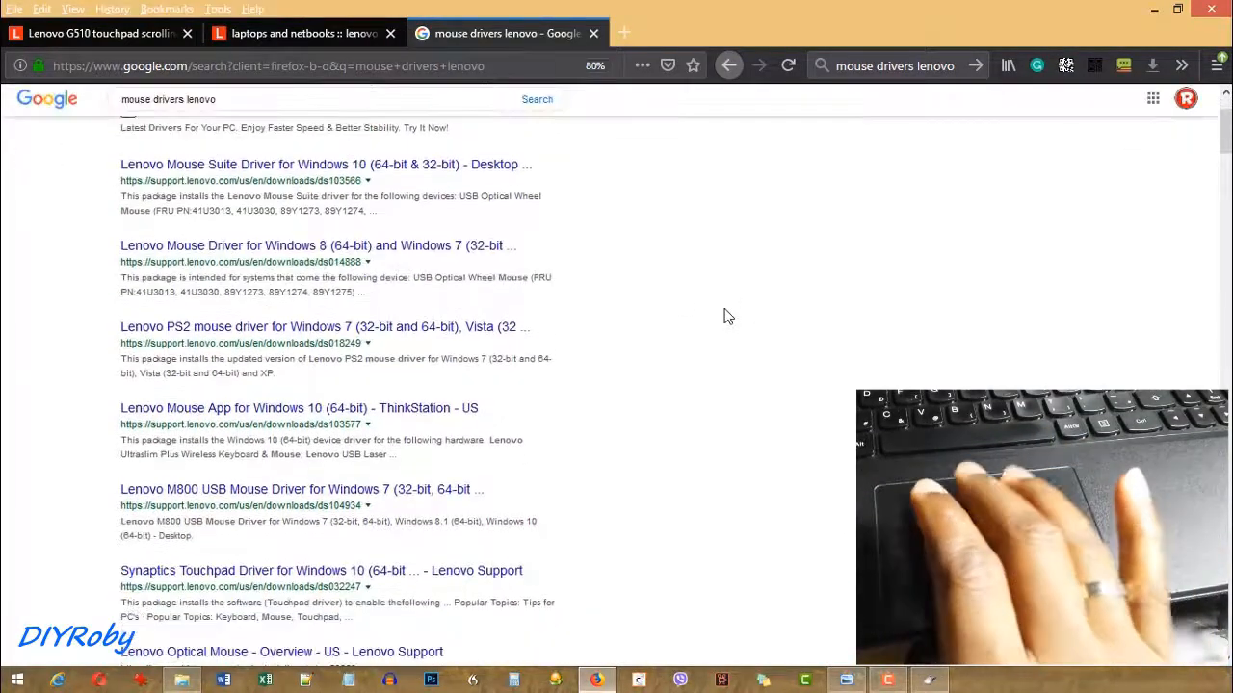
pyautogui.scroll(-3)
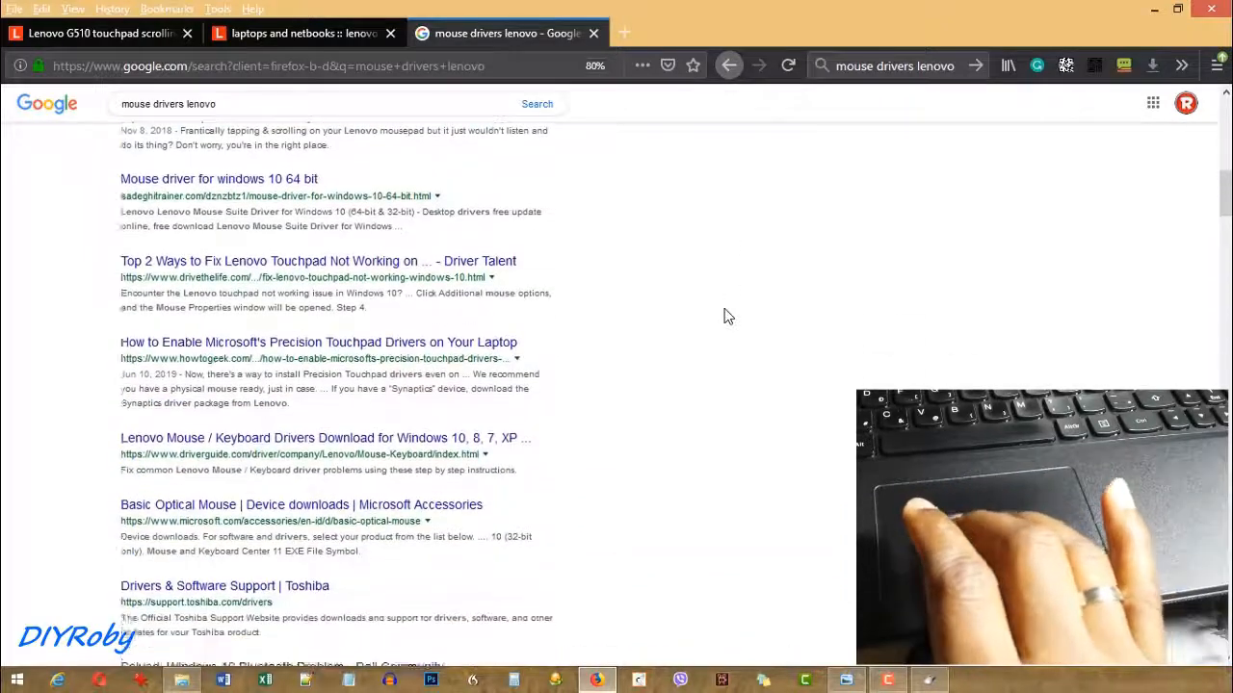